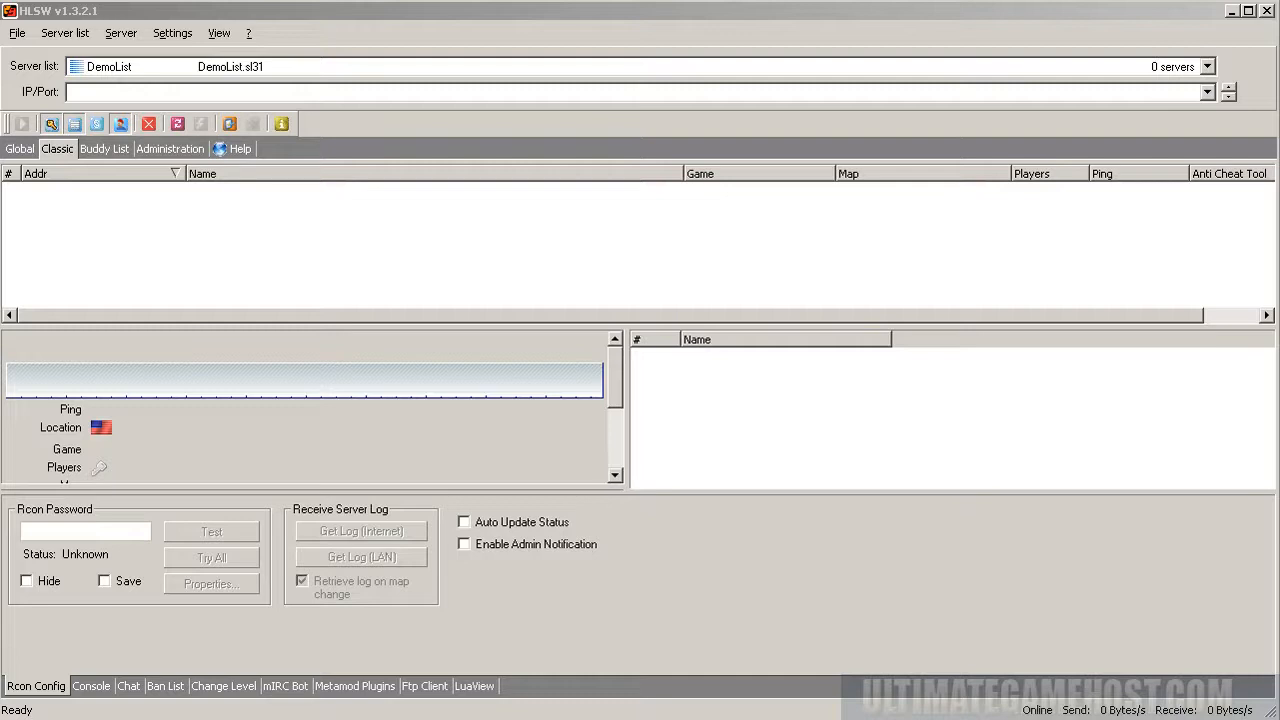
mouse_move(22, 223)
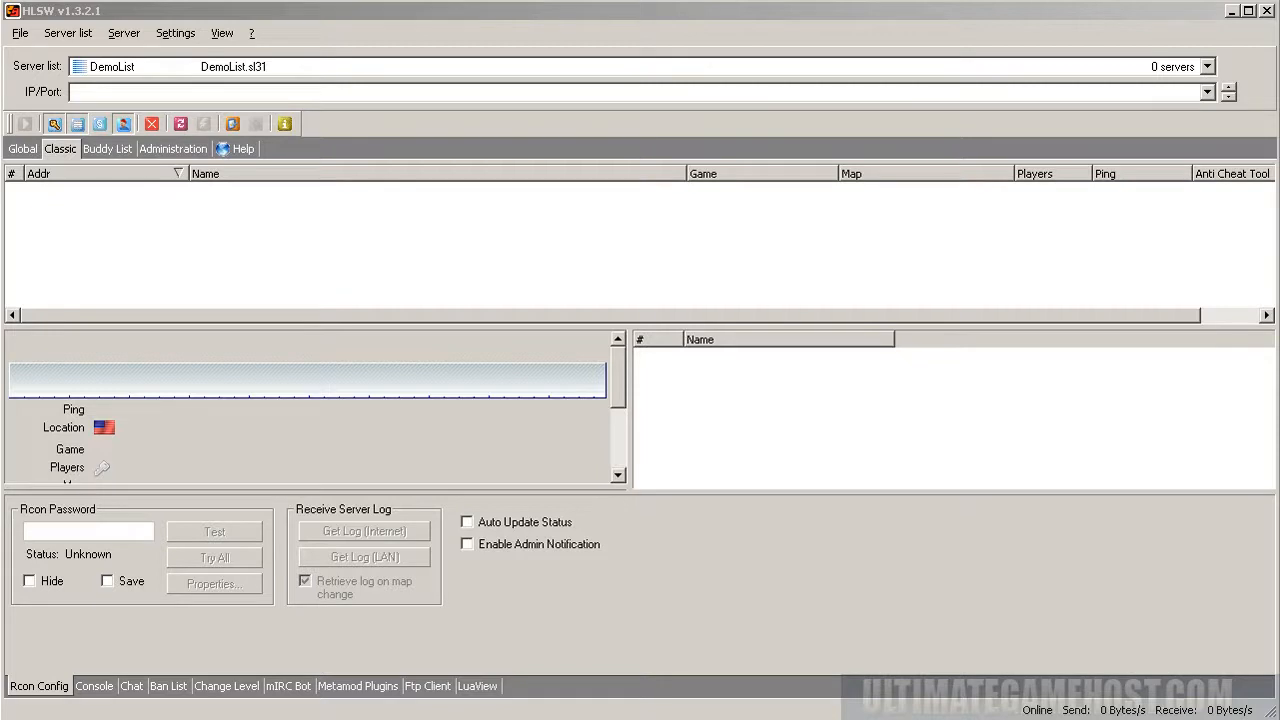
mouse_move(44, 99)
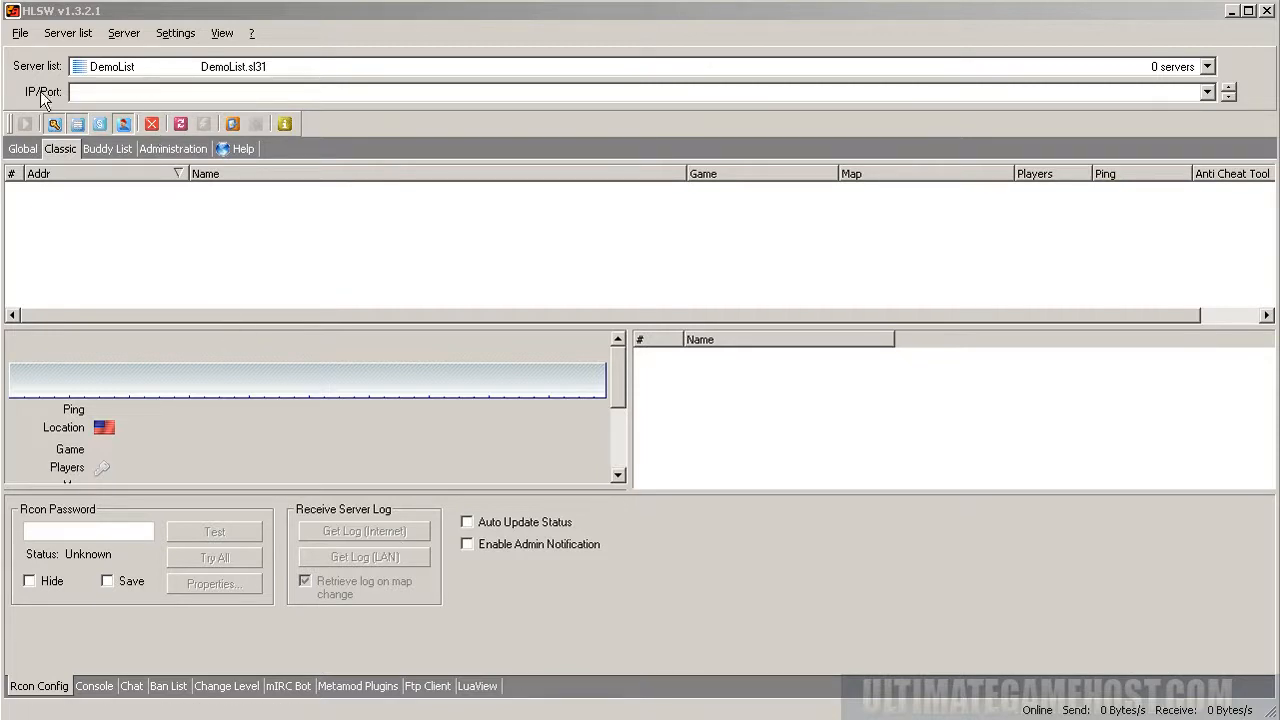
Add server 69.162.90.122:29800 and select the -UGH- Tutorial Server to view its details.
type("69.162.90.122:29800")
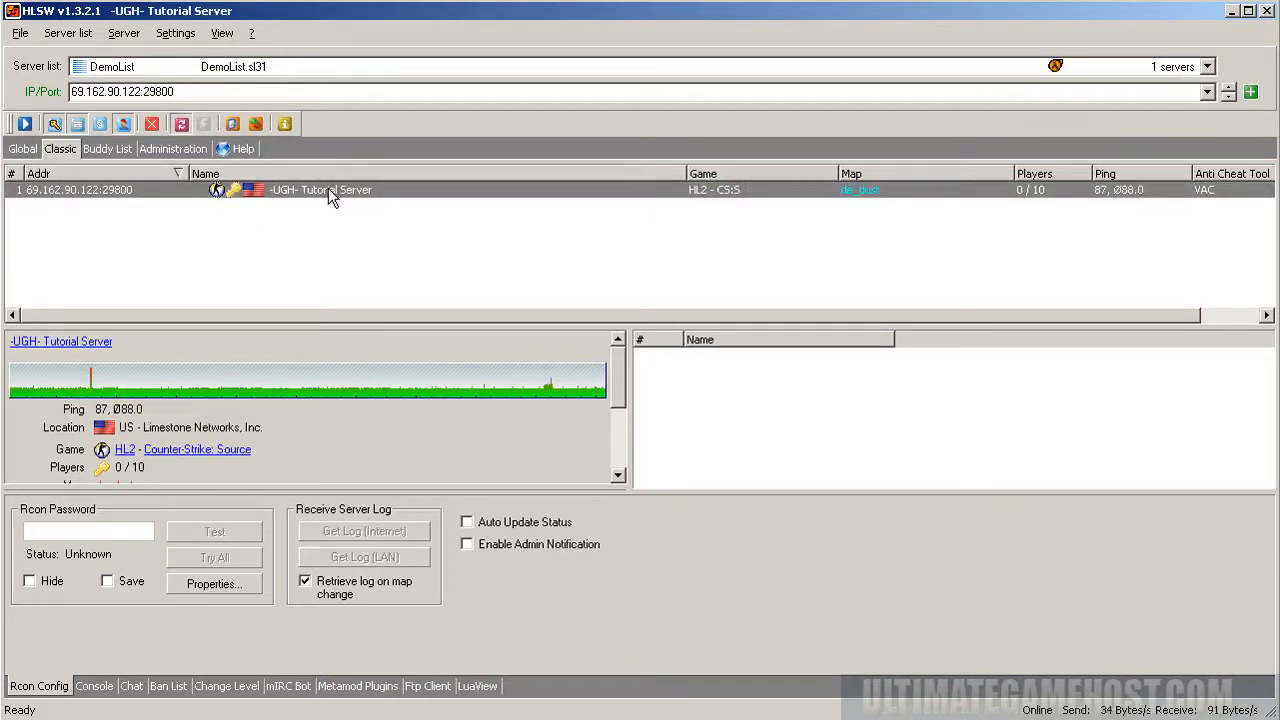
left_click(340, 189)
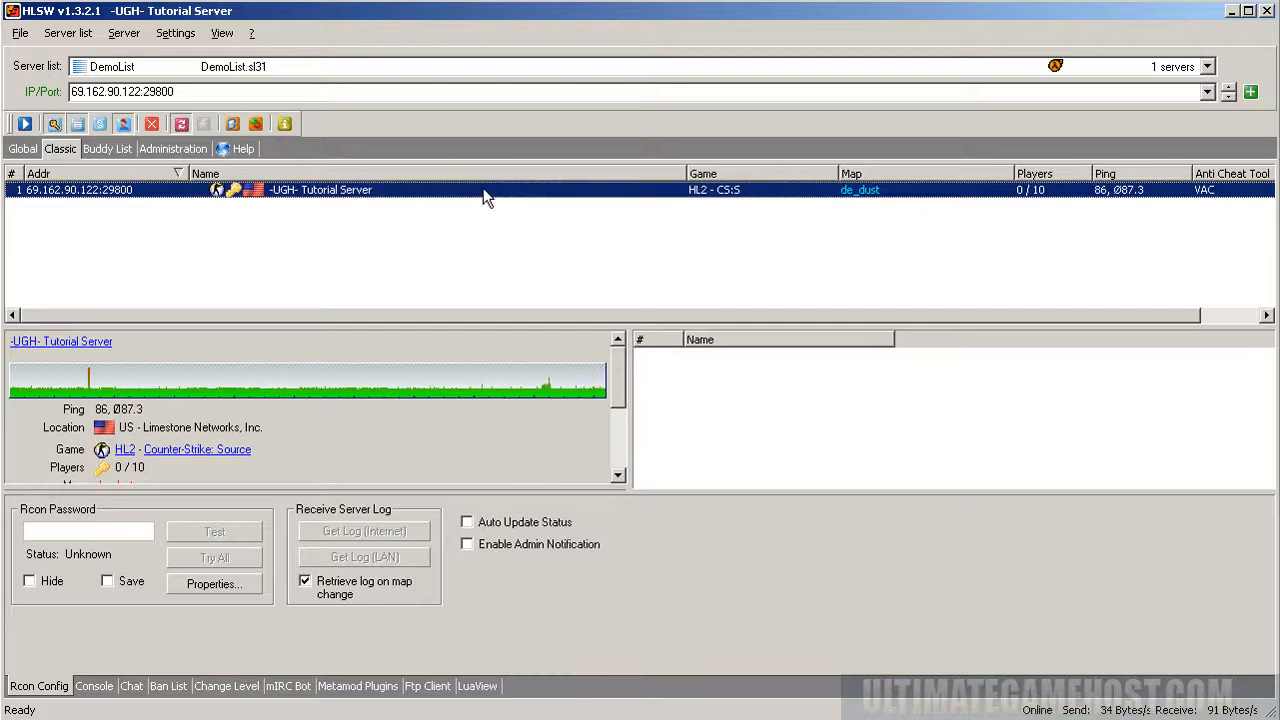
mouse_move(376, 307)
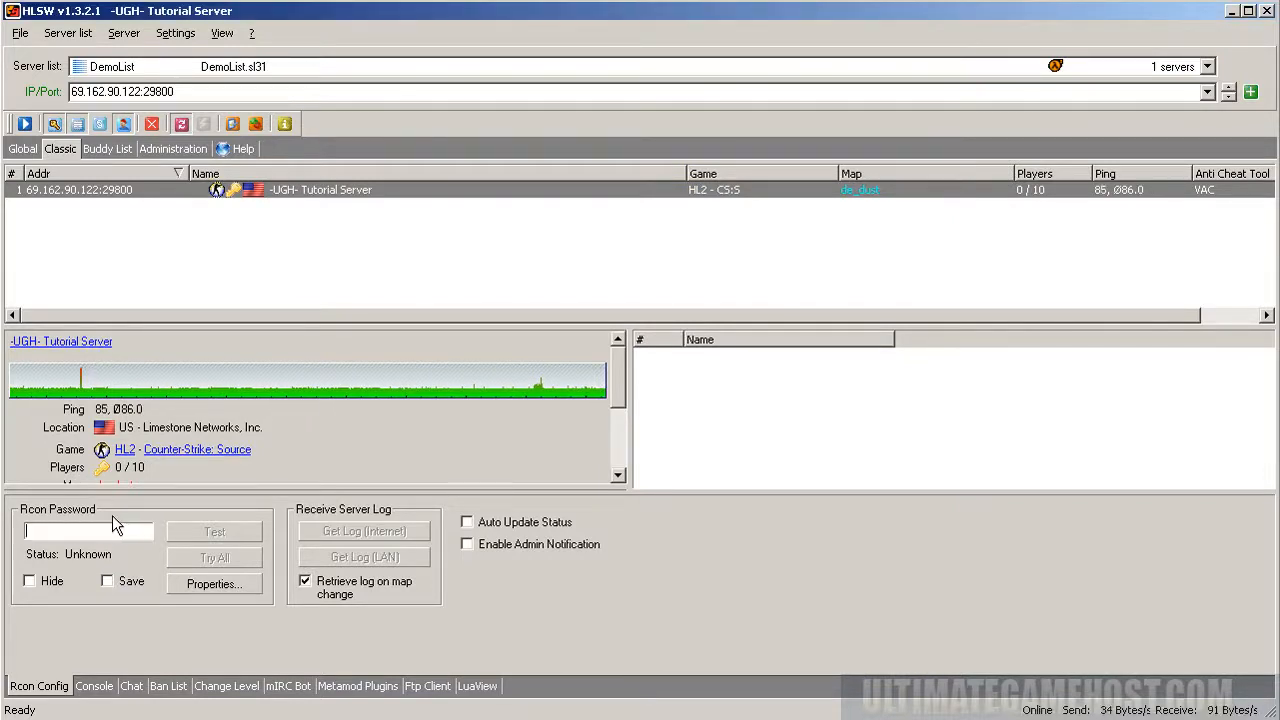
left_click(213, 33)
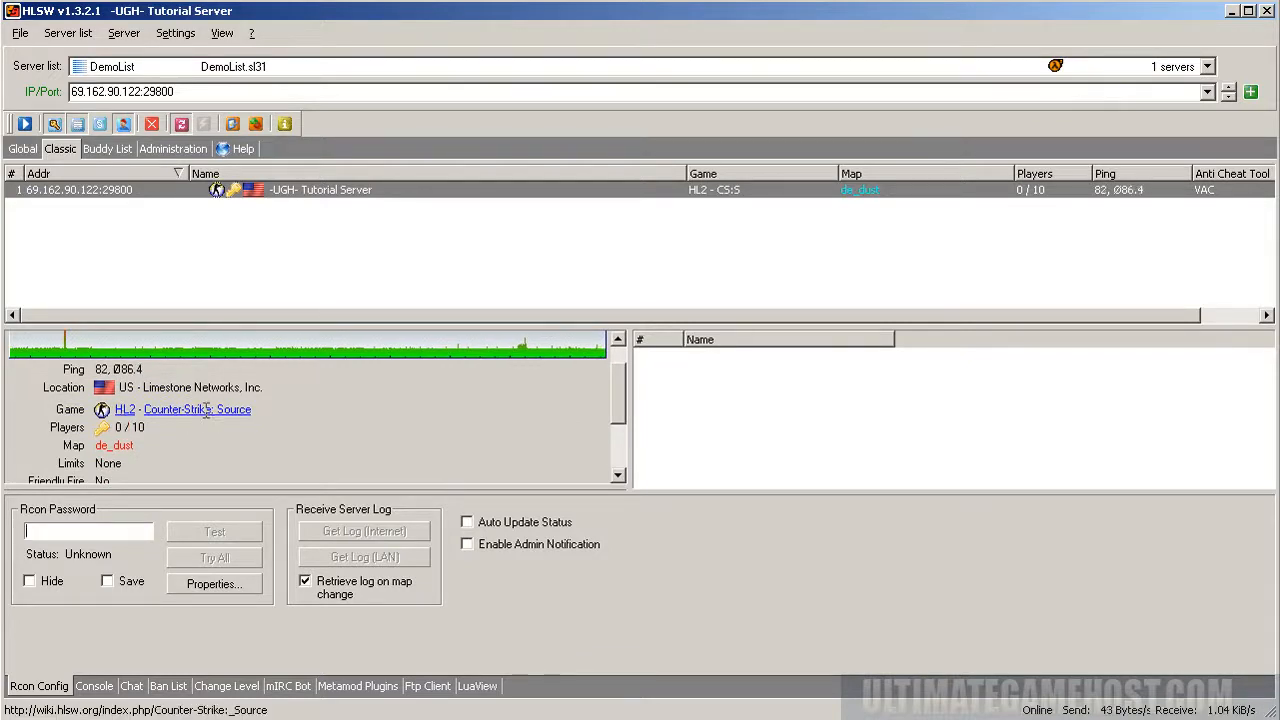
scroll("down", 3)
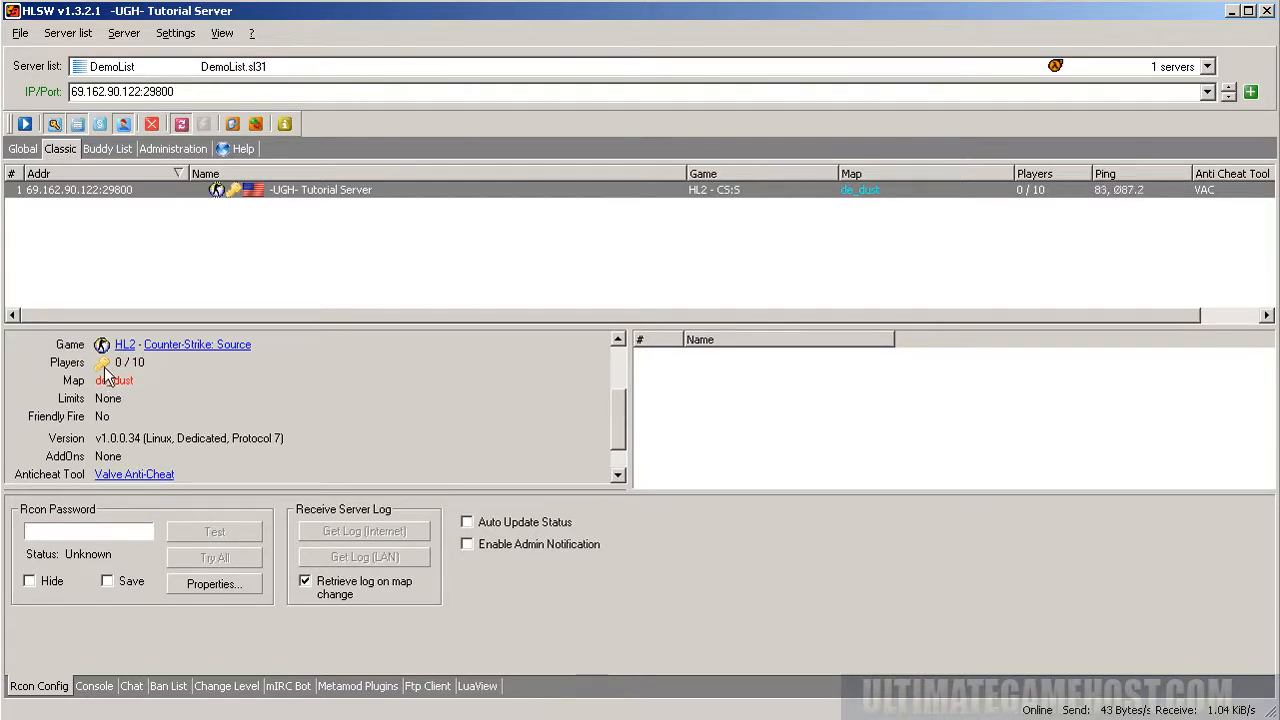
double_click(114, 380)
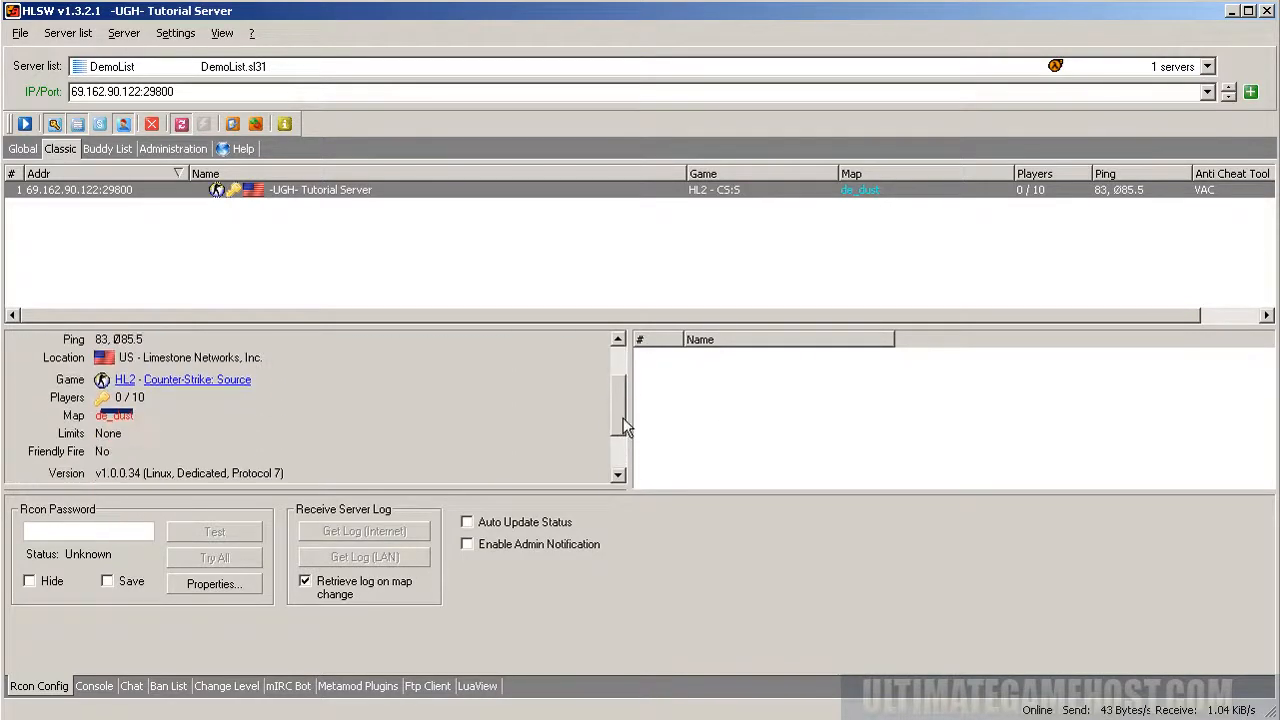
scroll("down", 3)
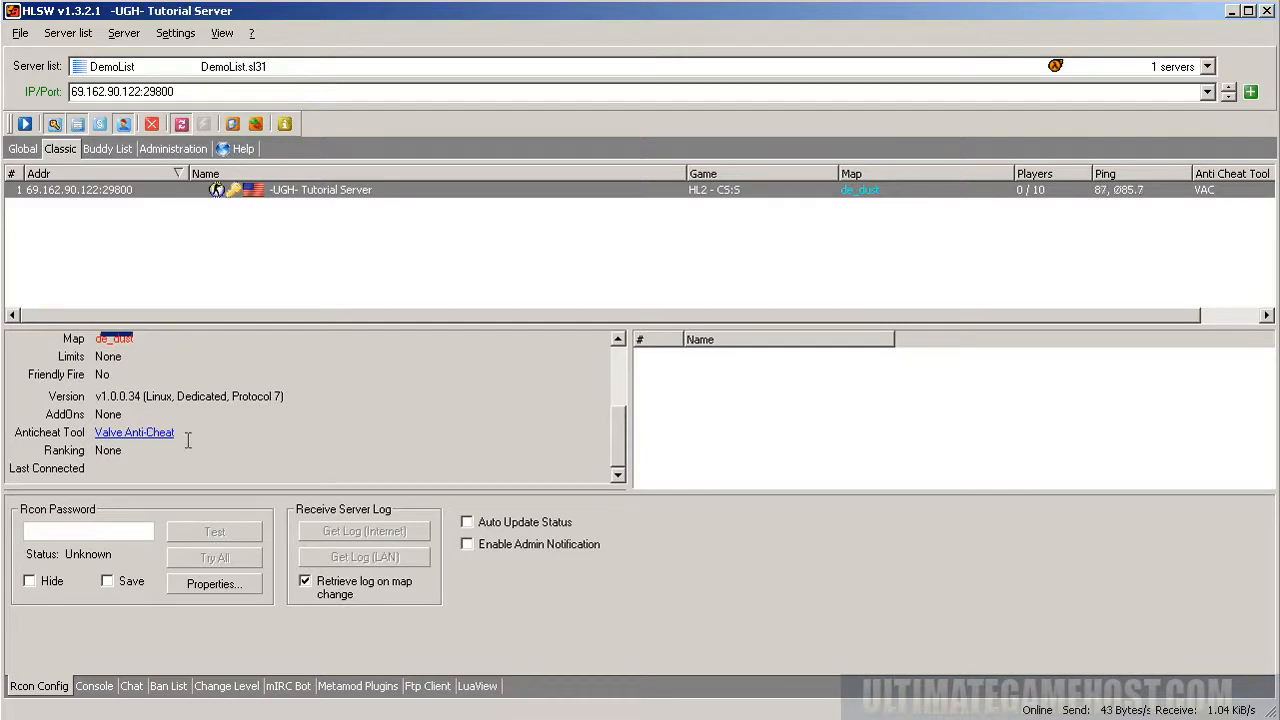
mouse_move(134, 432)
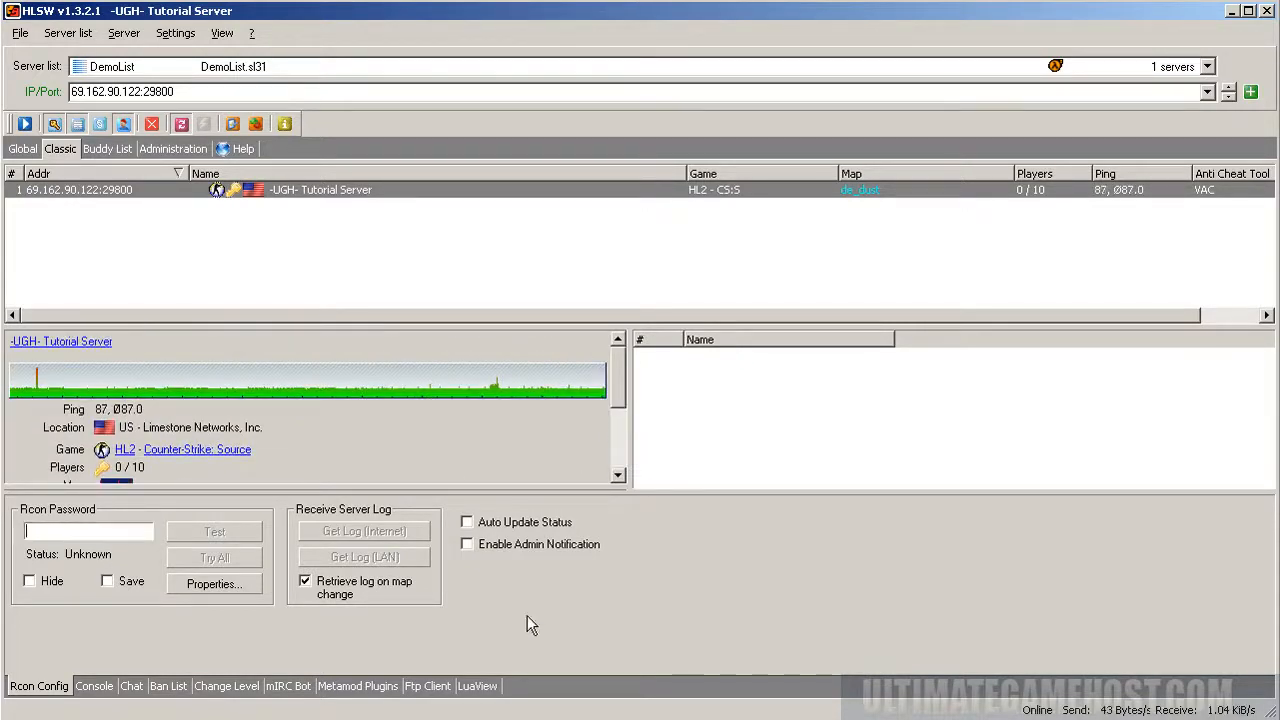
type("ughtut")
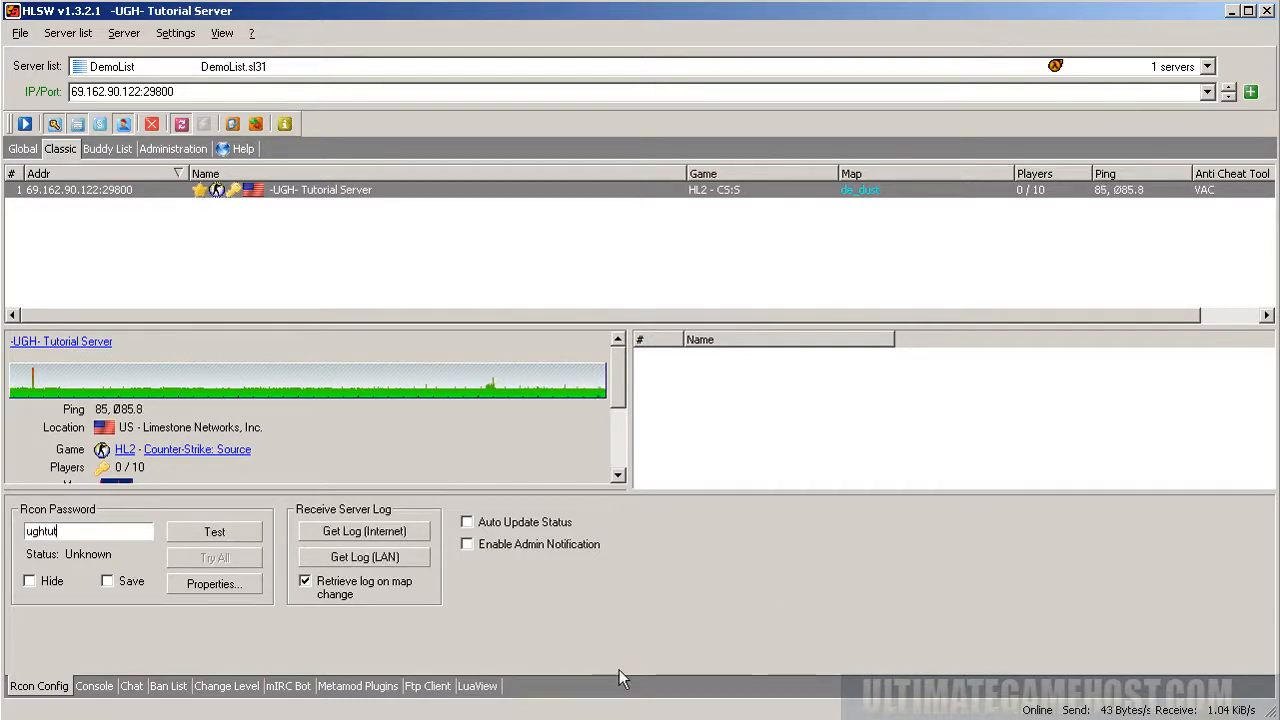
left_click(214, 531)
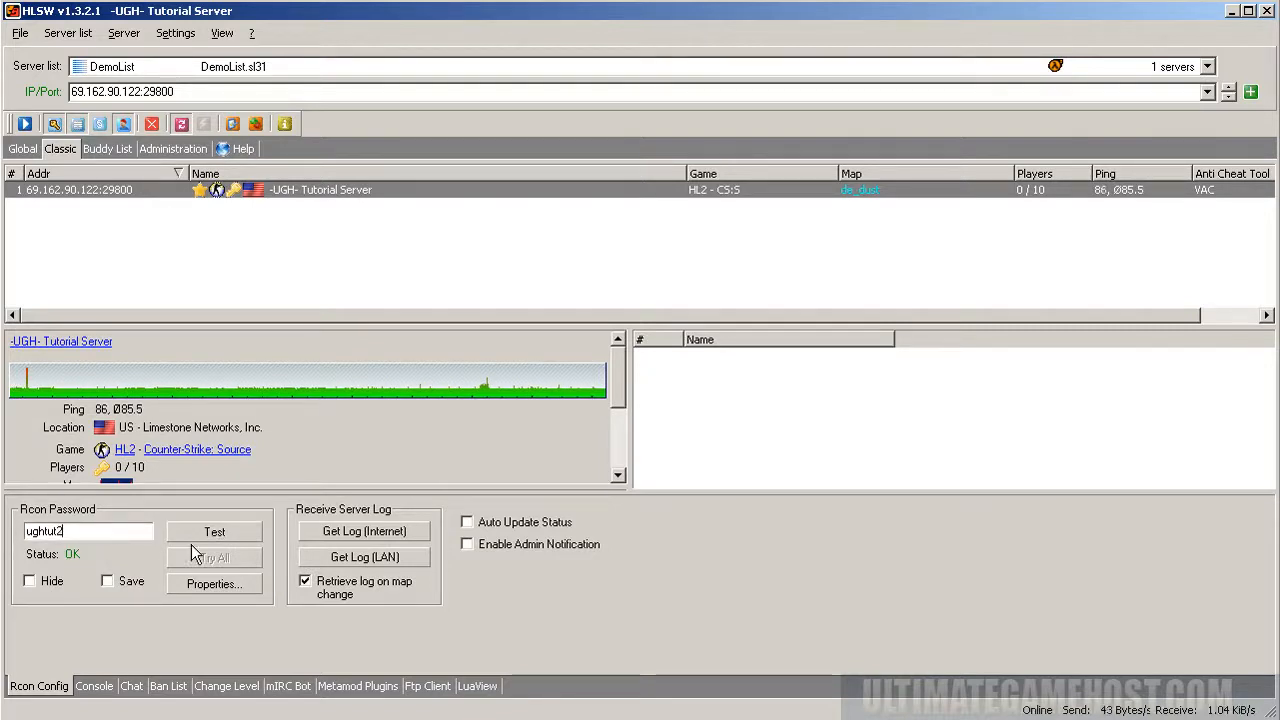
left_click(214, 531)
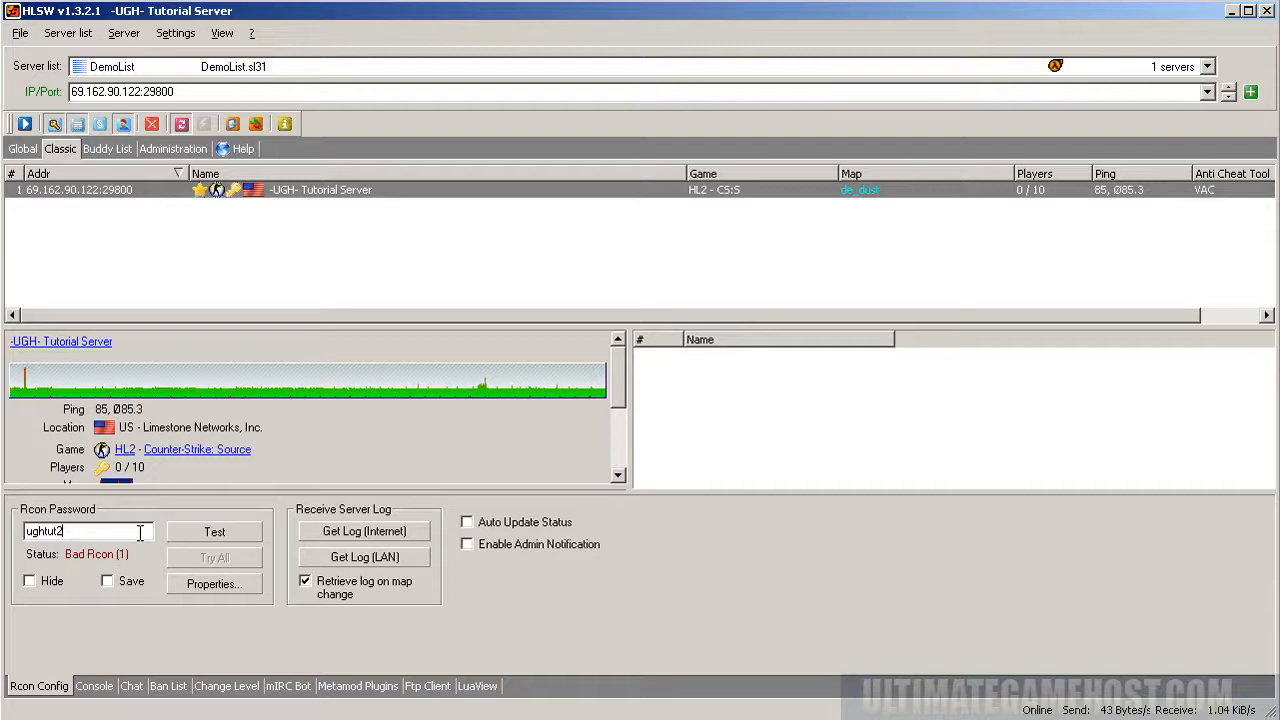
left_click(214, 531)
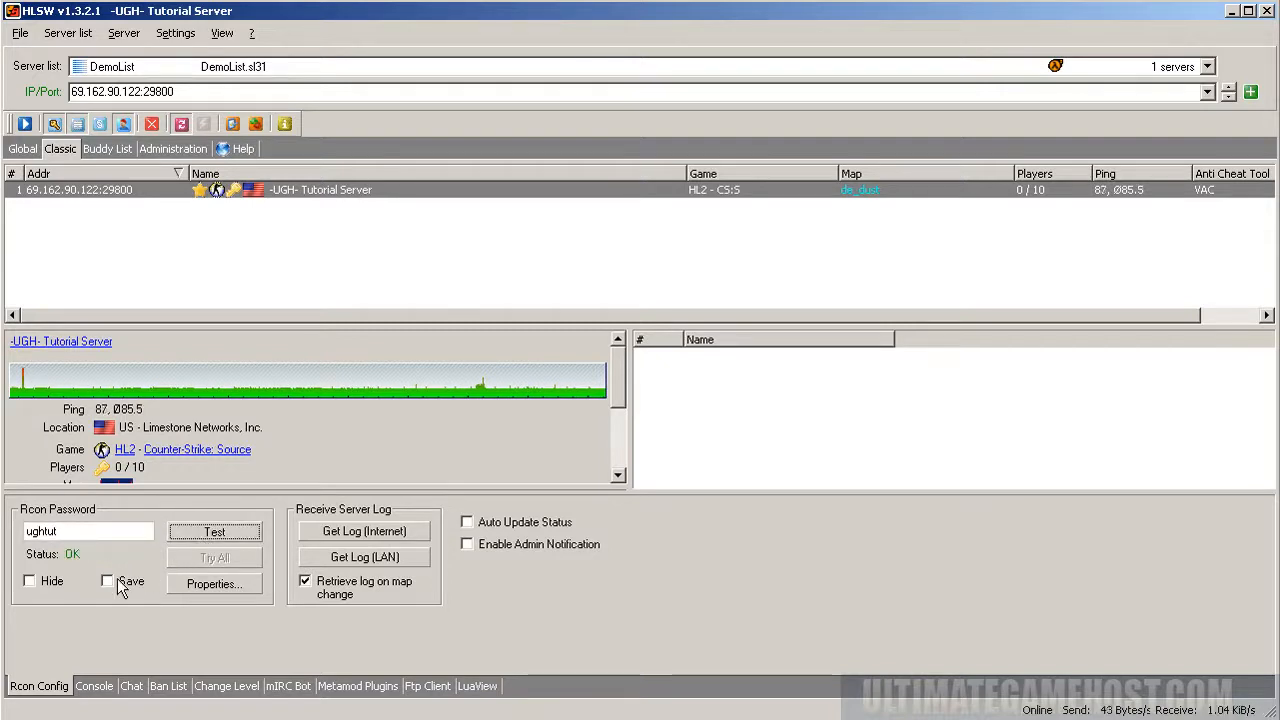
left_click(104, 583)
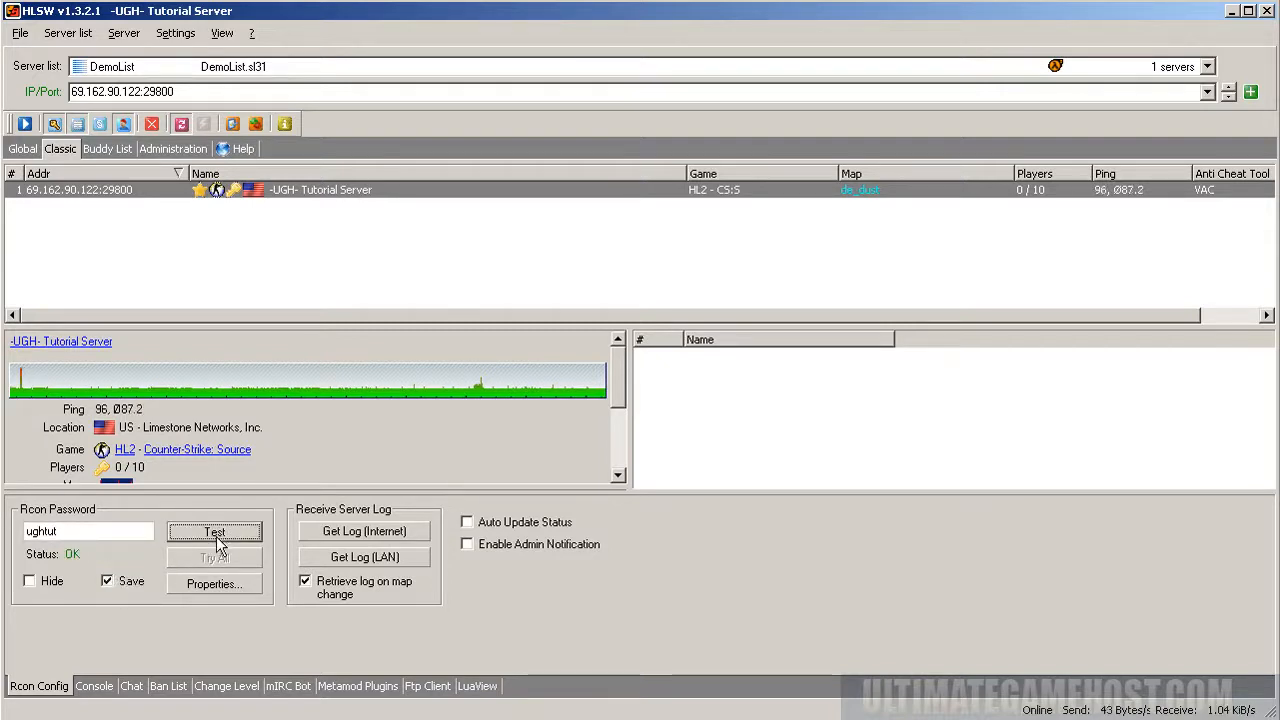